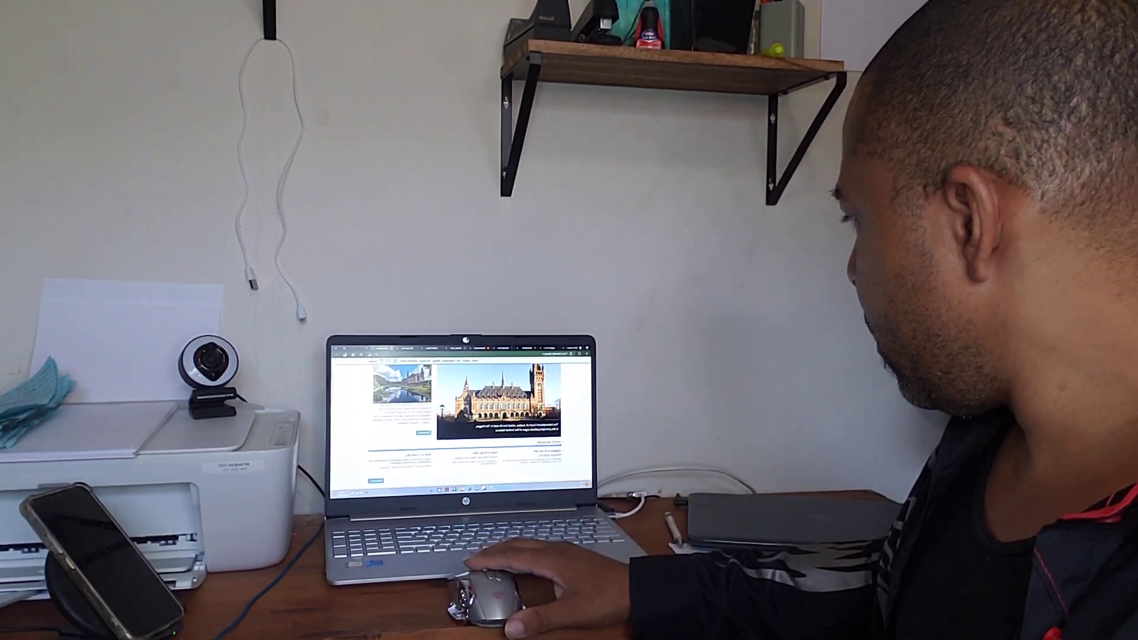
scroll("down", 3)
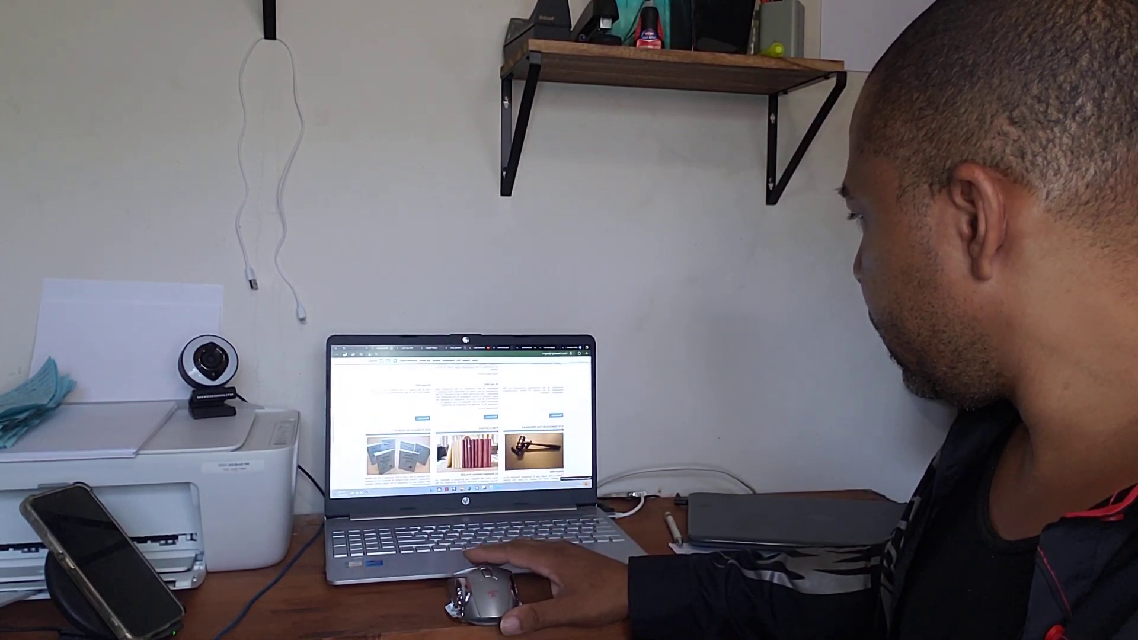